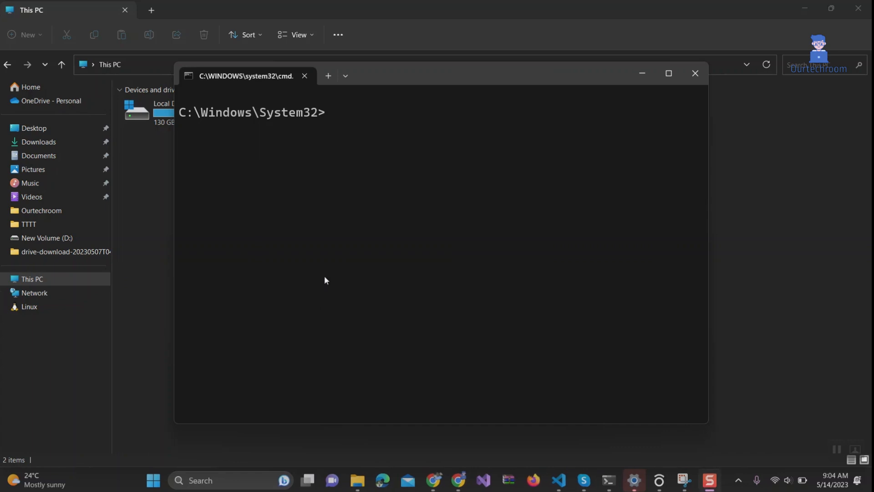
mouse_move(304, 164)
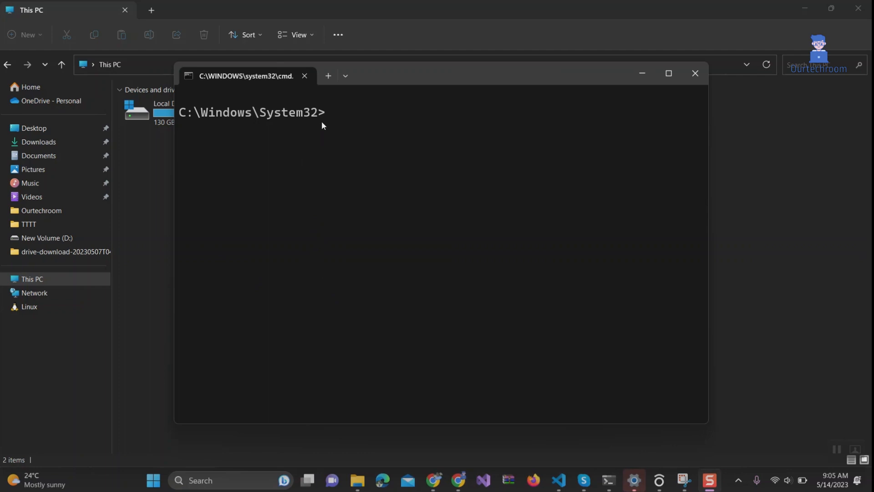
mouse_move(830, 441)
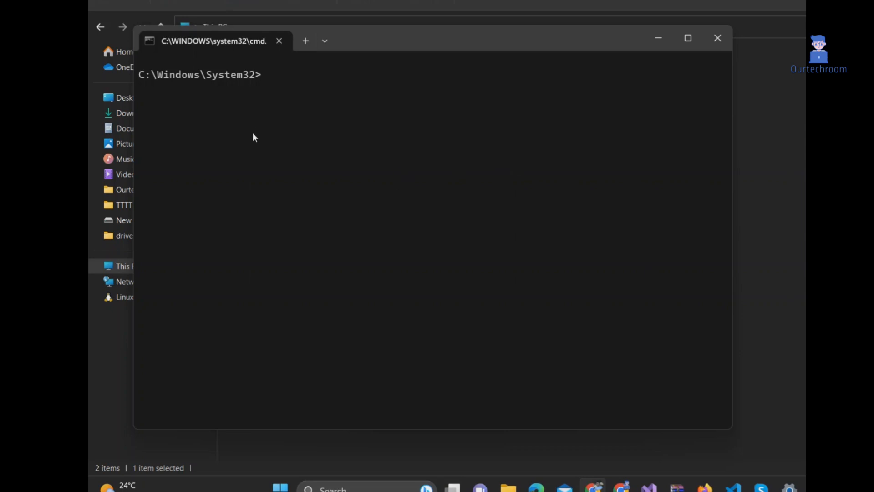
mouse_move(281, 102)
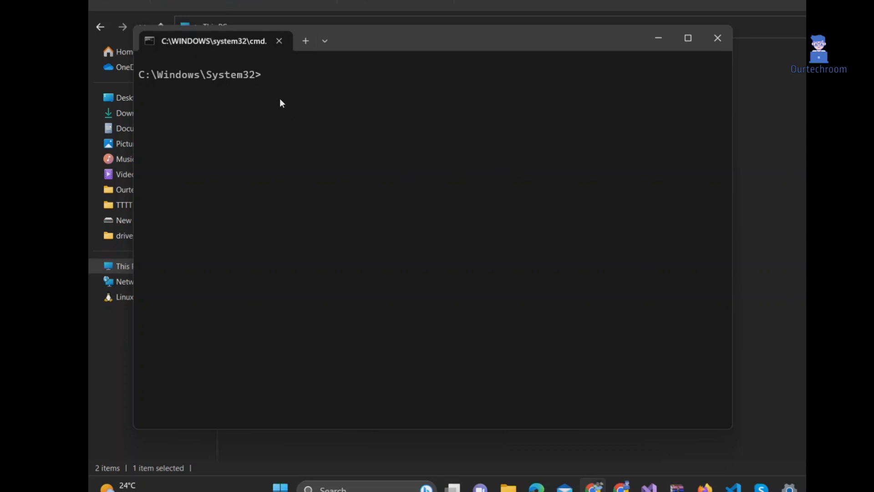
mouse_move(300, 102)
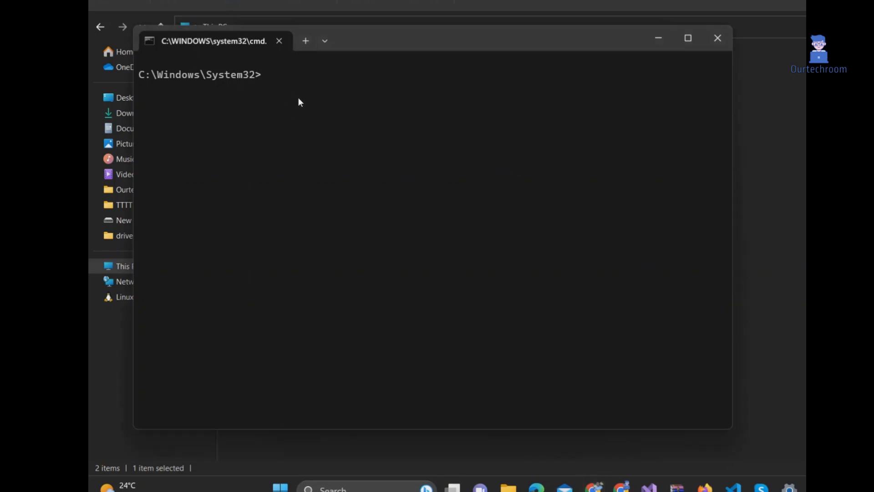
Step: Move up from C:\Windows\System32 through C:\Windows to the C:\ root with two cd.. commands
text(cd.)
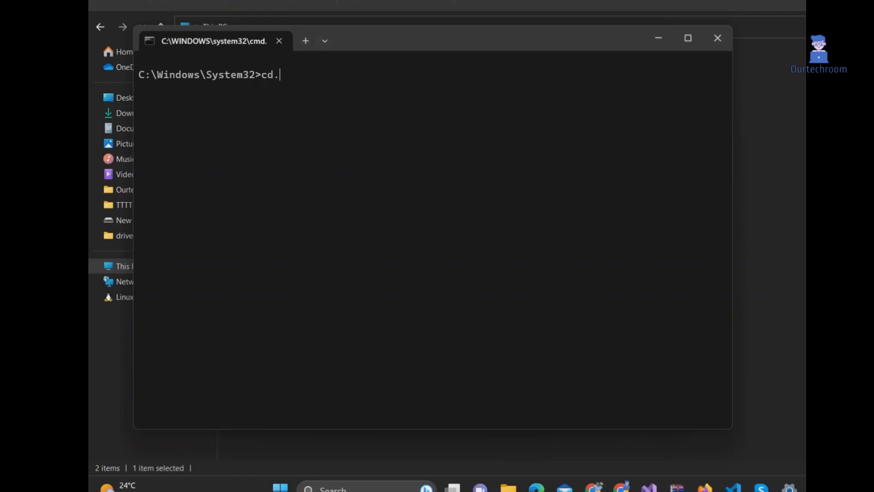
key(Enter)
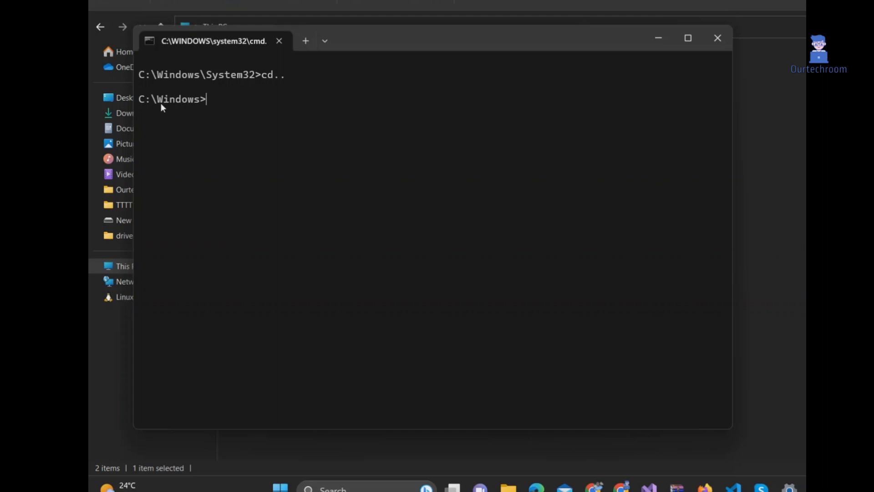
mouse_move(264, 126)
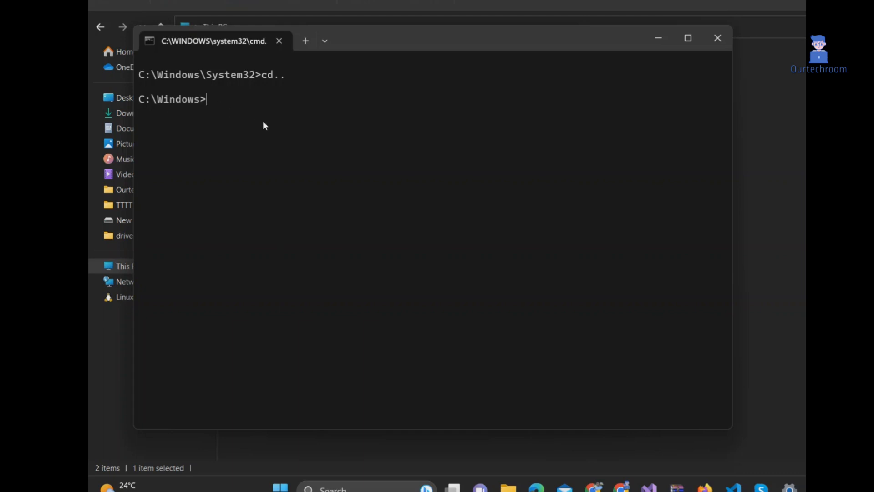
text(cd..)
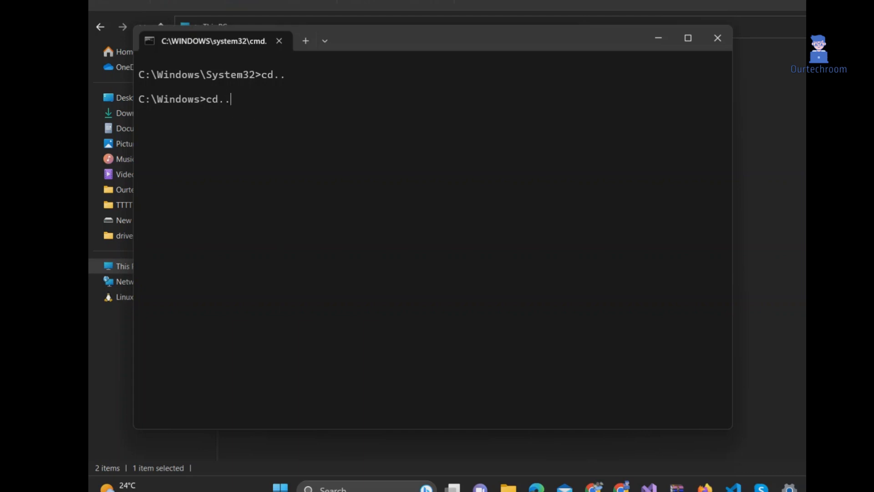
key(Enter)
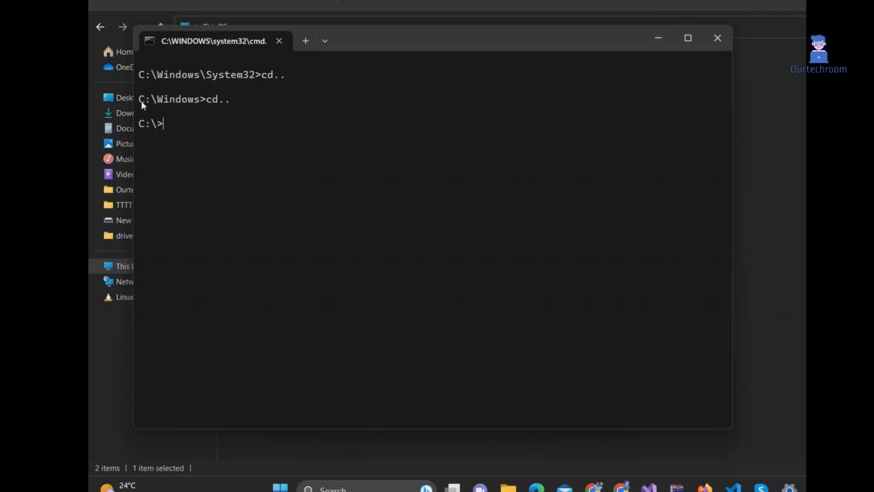
mouse_move(184, 131)
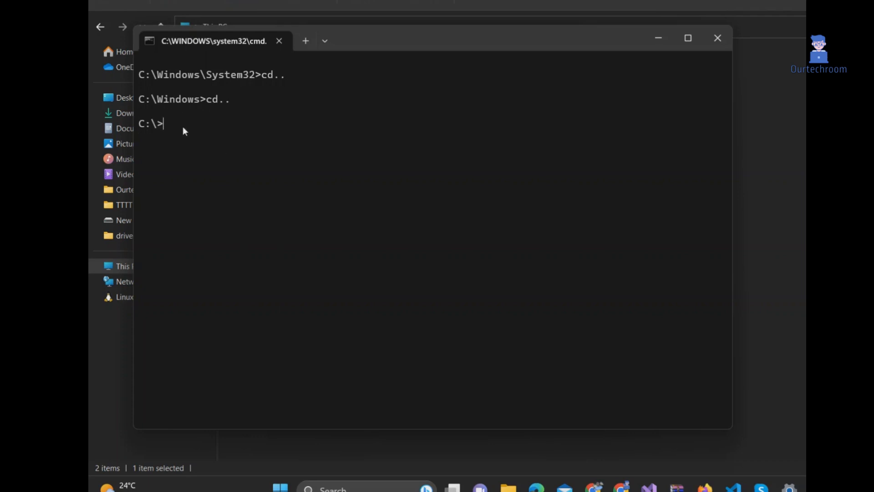
Step: List the C:\ root contents with dir, then enter the Users folder with cd Users
text(dir)
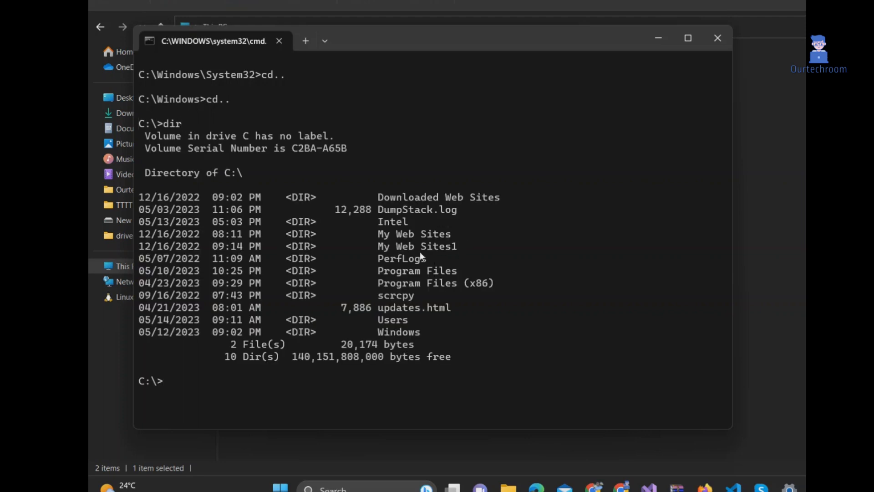
mouse_move(372, 327)
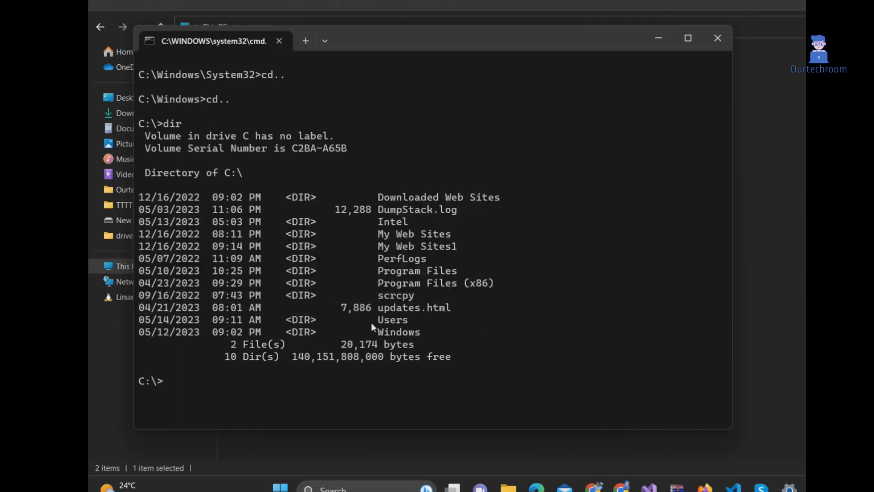
text(c)
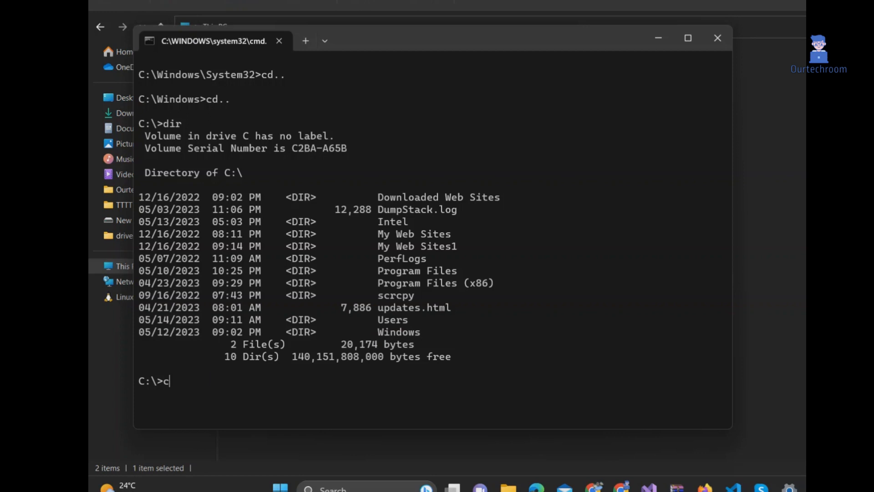
text(d Users)
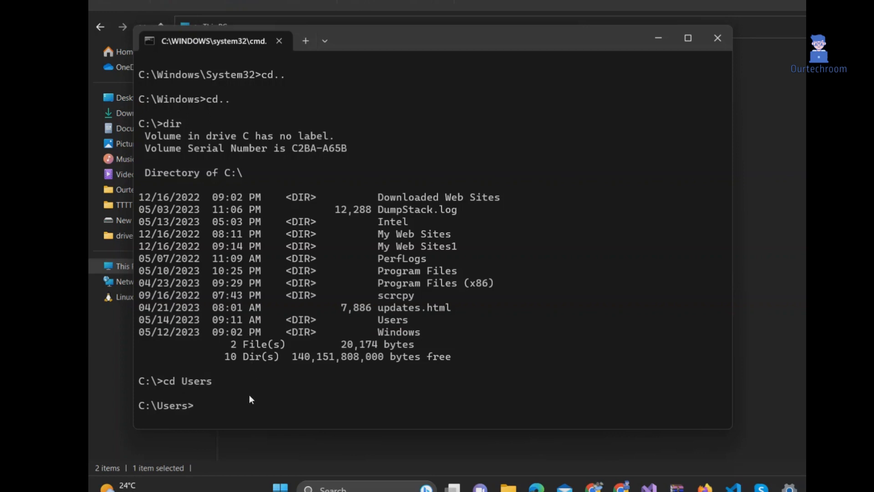
double_click(171, 406)
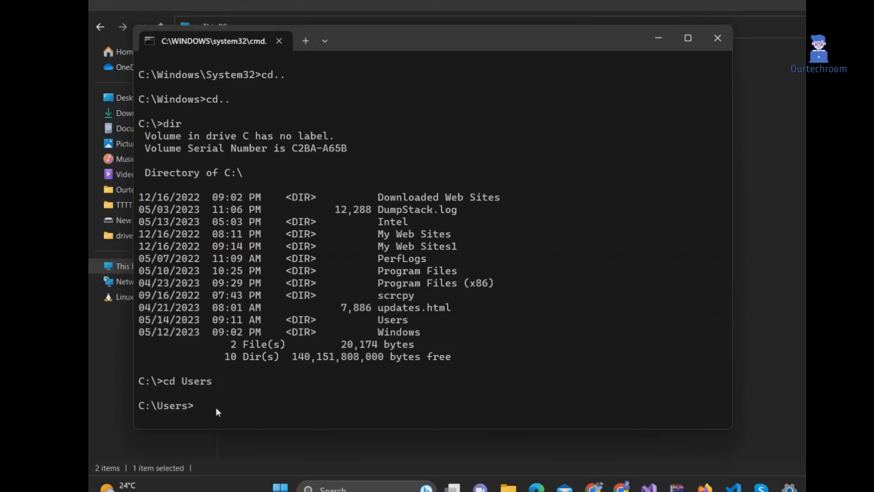
Step: List C:\Users with dir, showing the ASUS, Public and Suspense folders
text(dir)
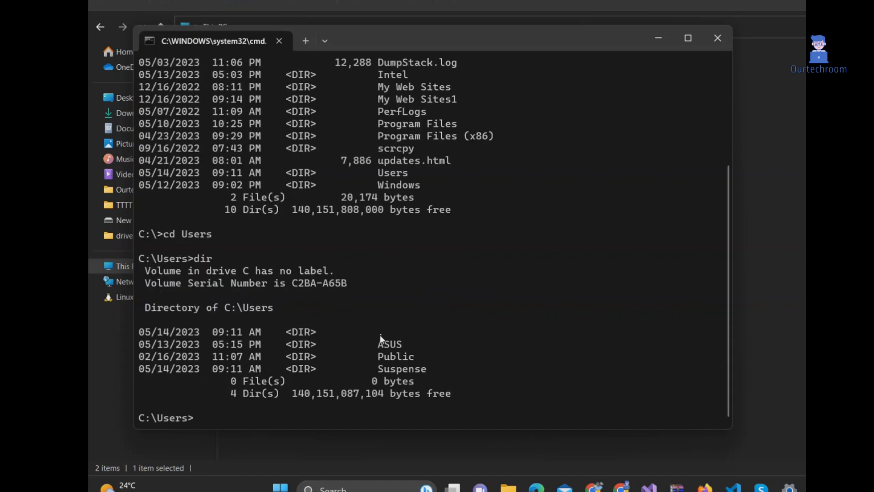
double_click(402, 369)
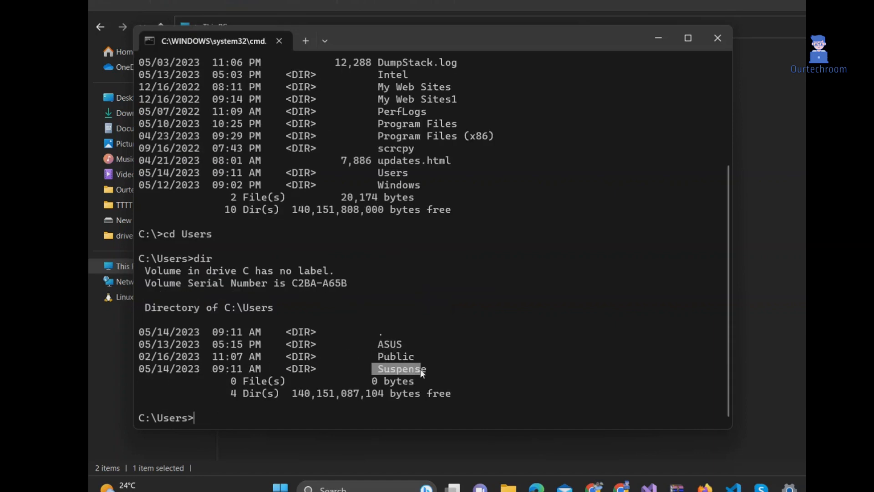
mouse_move(215, 425)
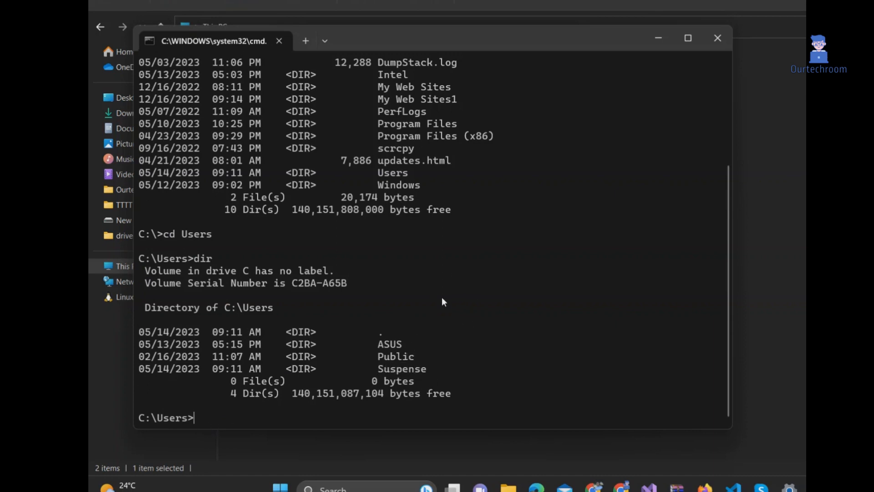
mouse_move(280, 384)
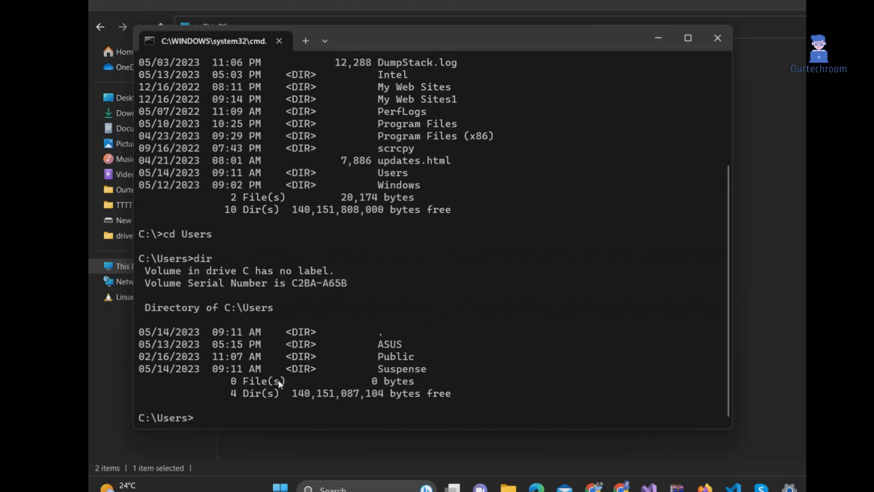
mouse_move(391, 348)
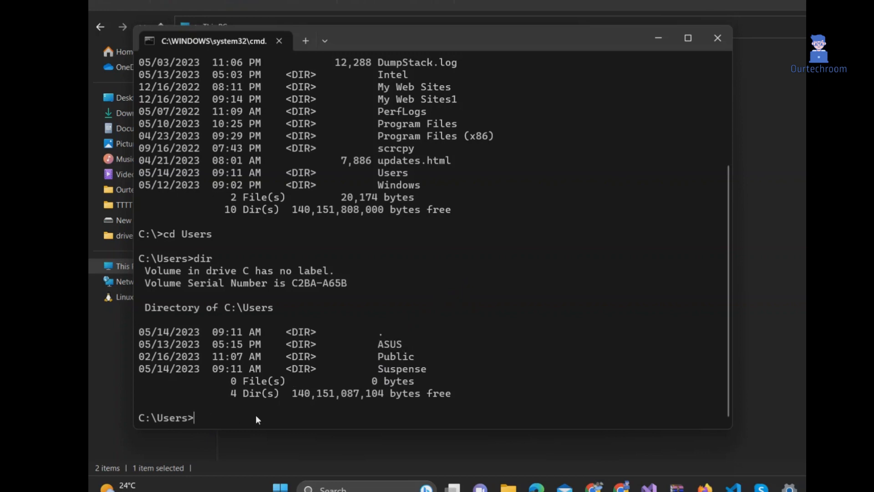
mouse_move(282, 434)
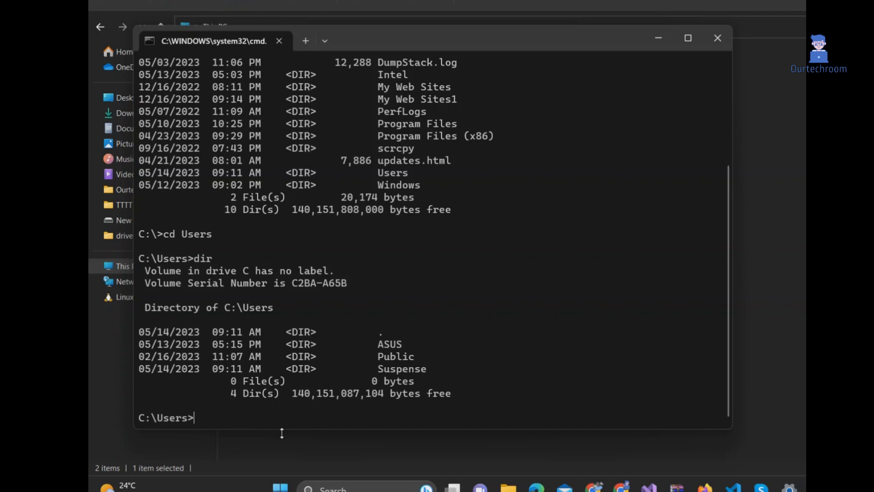
Step: Enter the ASUS folder with cd ASUS and start a dir listing at C:\Users\ASUS
text(cd)
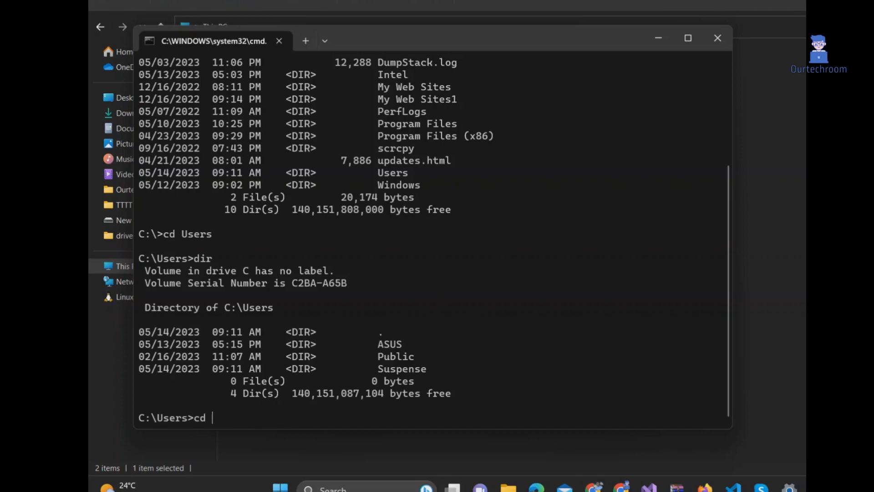
text(ASUS)
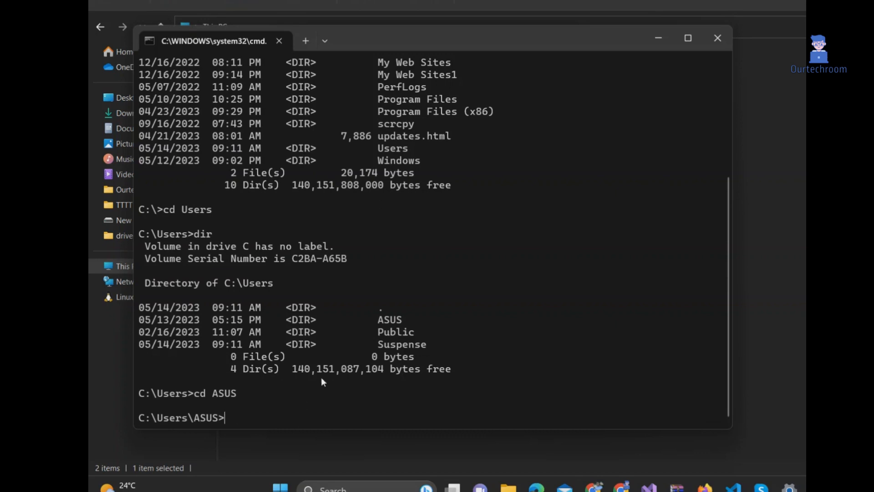
text(dir)
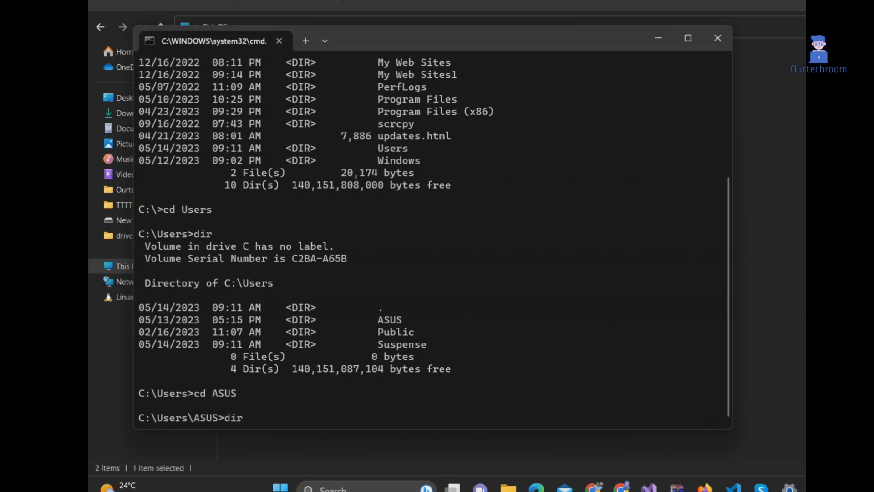